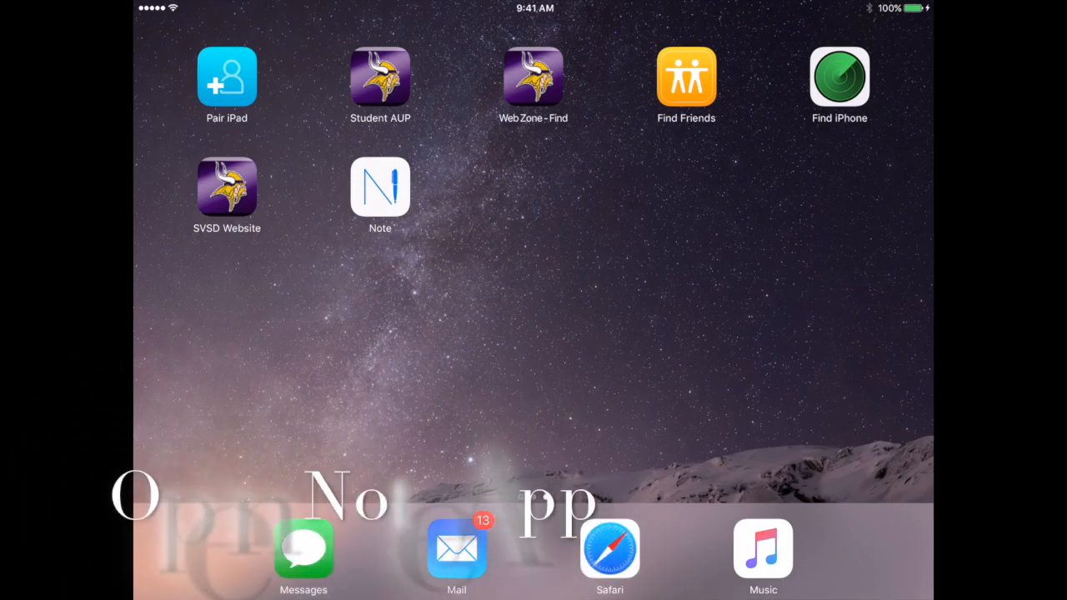
Launch MetaMoJi Note and answer the Download sample notes prompt to reach a blank note
left_click(380, 186)
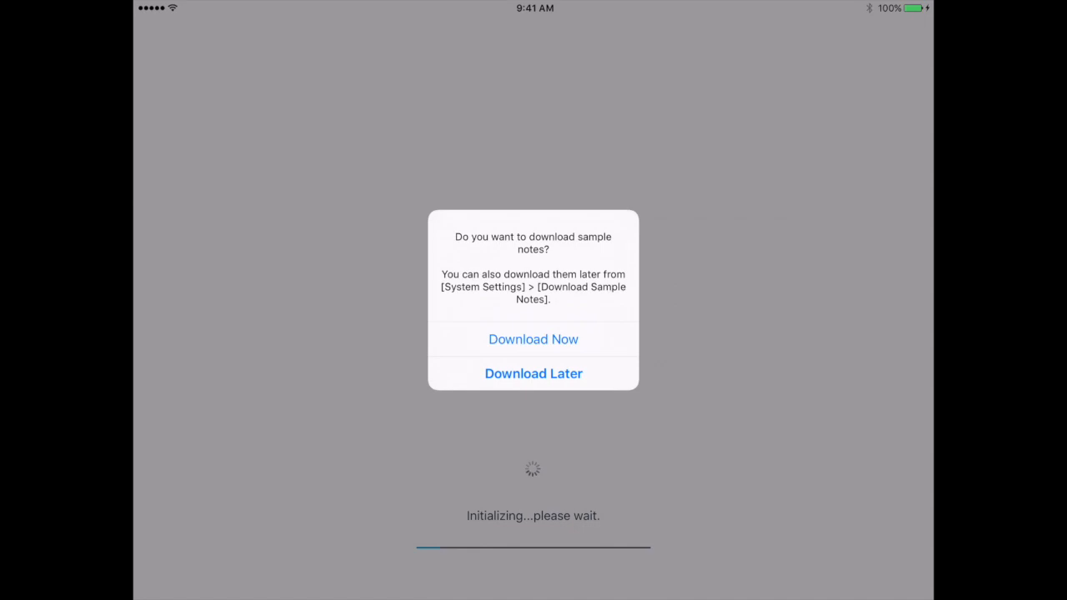
left_click(533, 373)
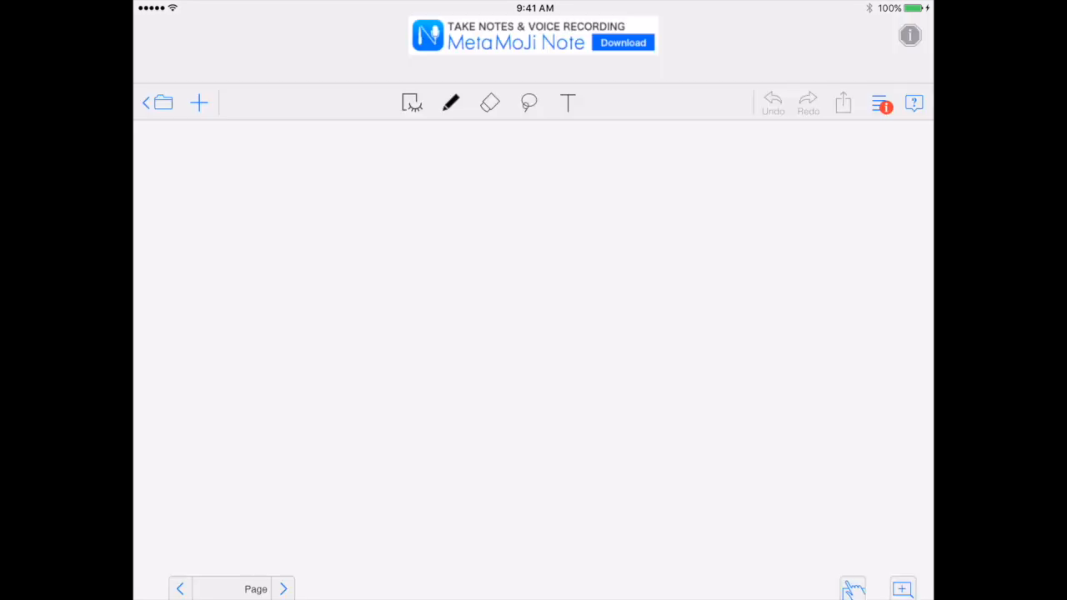
Open the Welcome to MetaMoJi Note sample, then save it and return to the Sample for iOS list
left_click(199, 102)
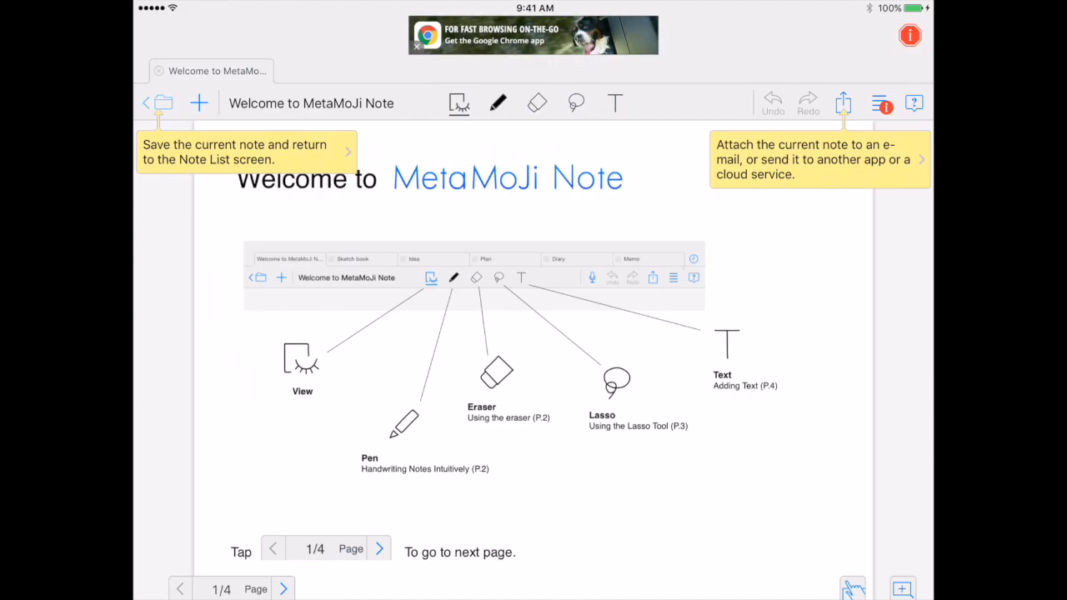
left_click(162, 102)
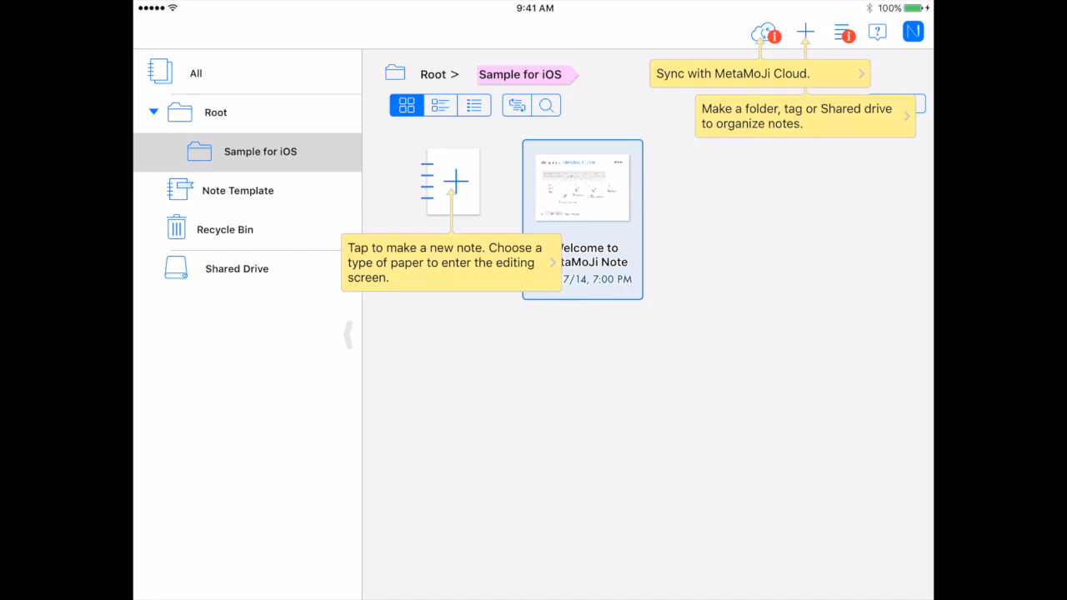
Choose to sign in to MetaMoJi Cloud from the sync icon's confirmation alert
left_click(760, 32)
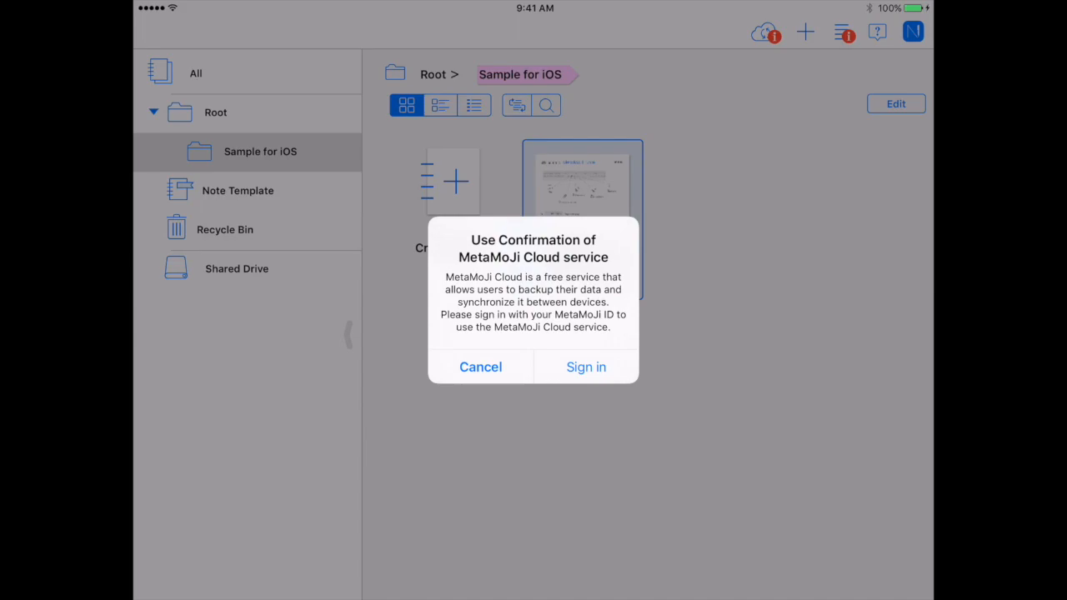
left_click(480, 367)
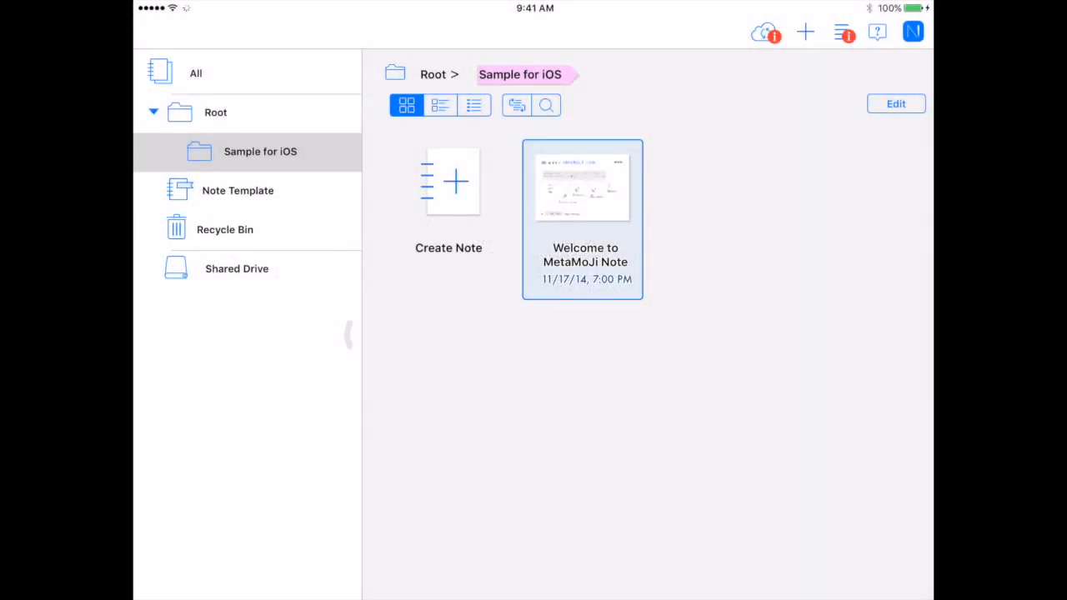
left_click(764, 32)
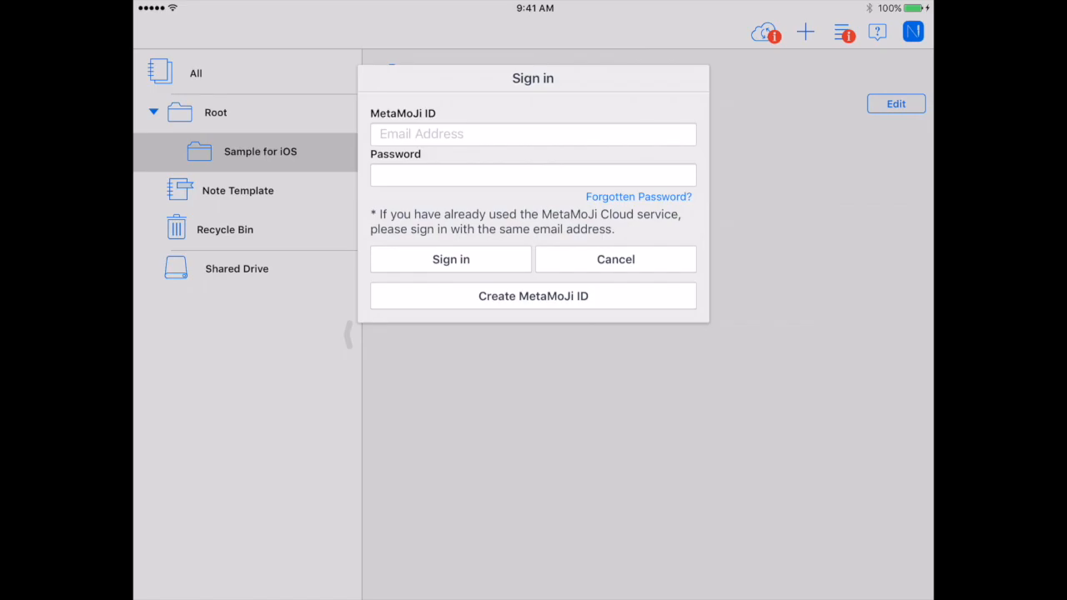
Start a new MetaMoJi ID and type the school email address as the ID
left_click(532, 296)
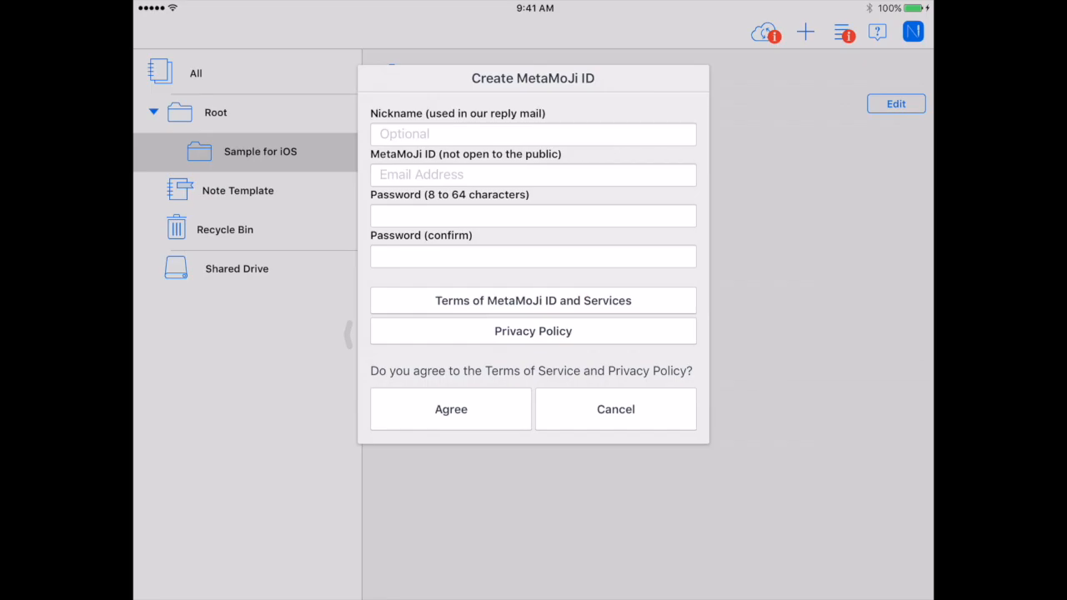
left_click(533, 174)
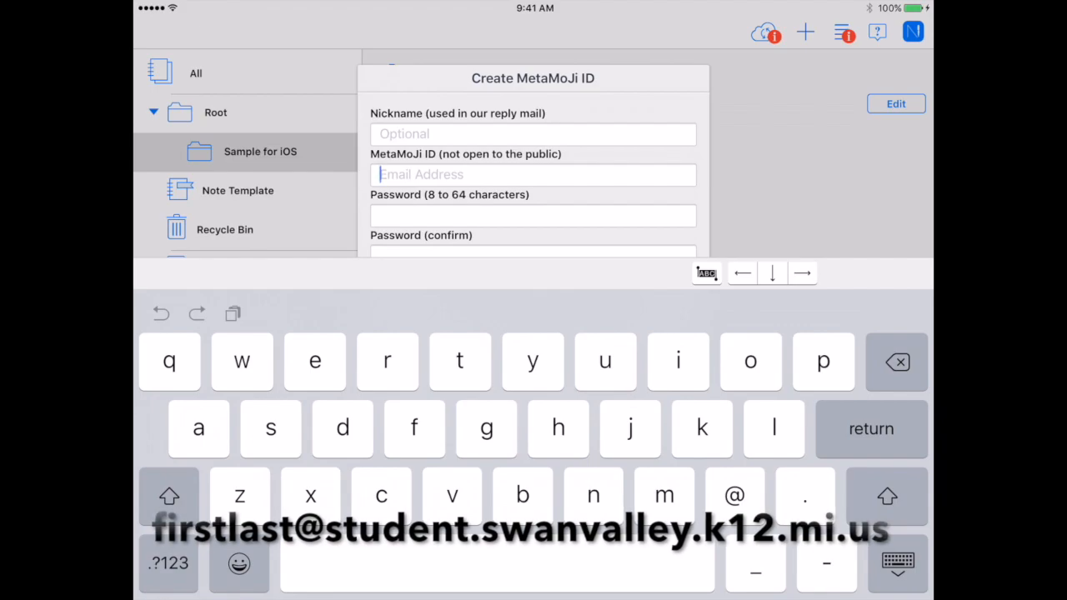
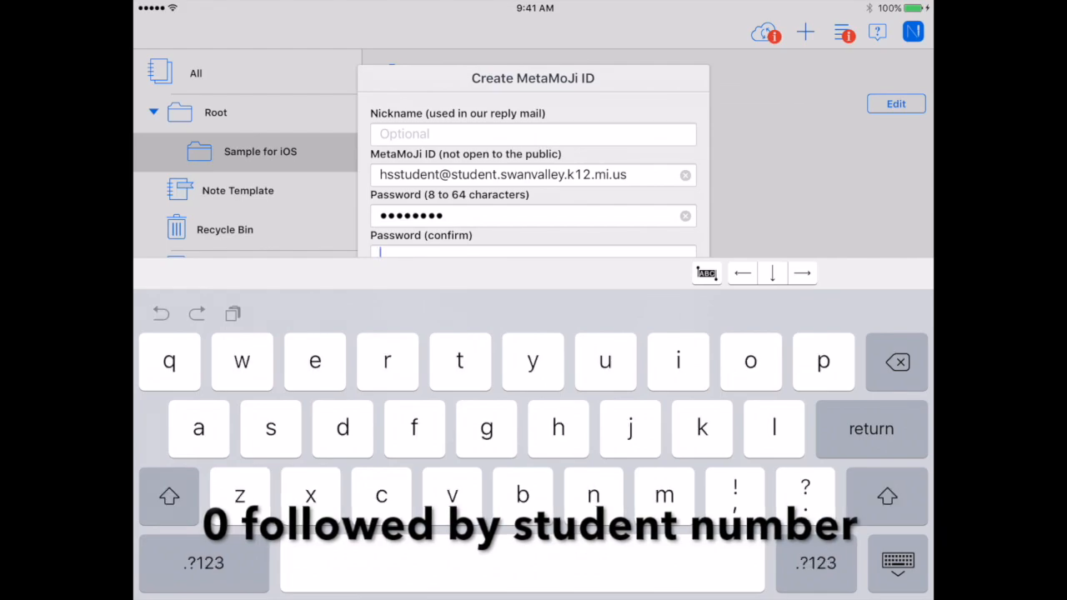
Confirm the password, agree to the terms, dismiss the Not completed alert, and go Home
left_click(203, 562)
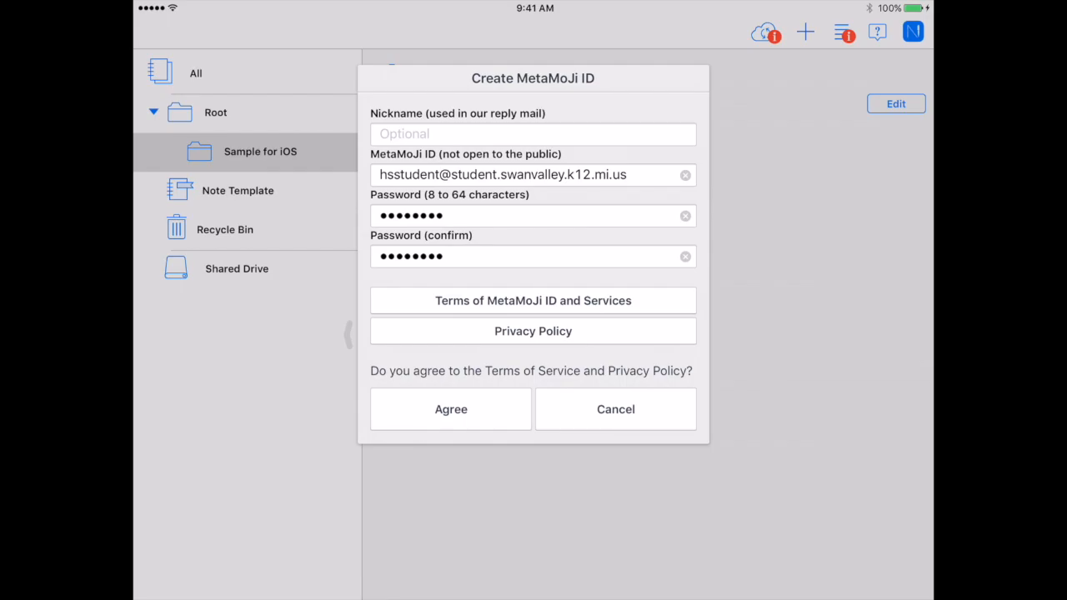
left_click(450, 408)
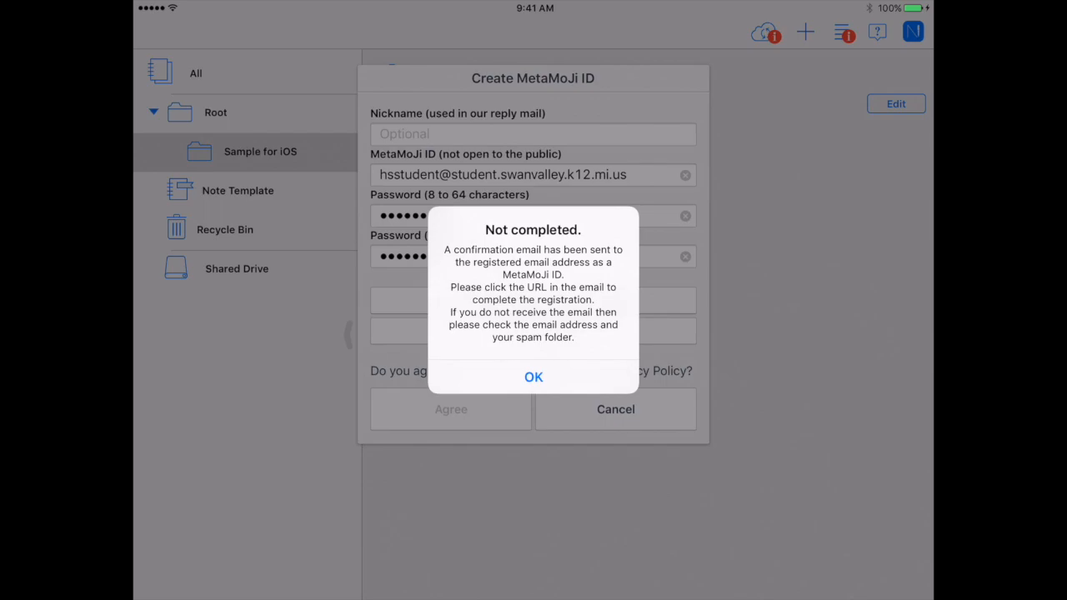
left_click(533, 377)
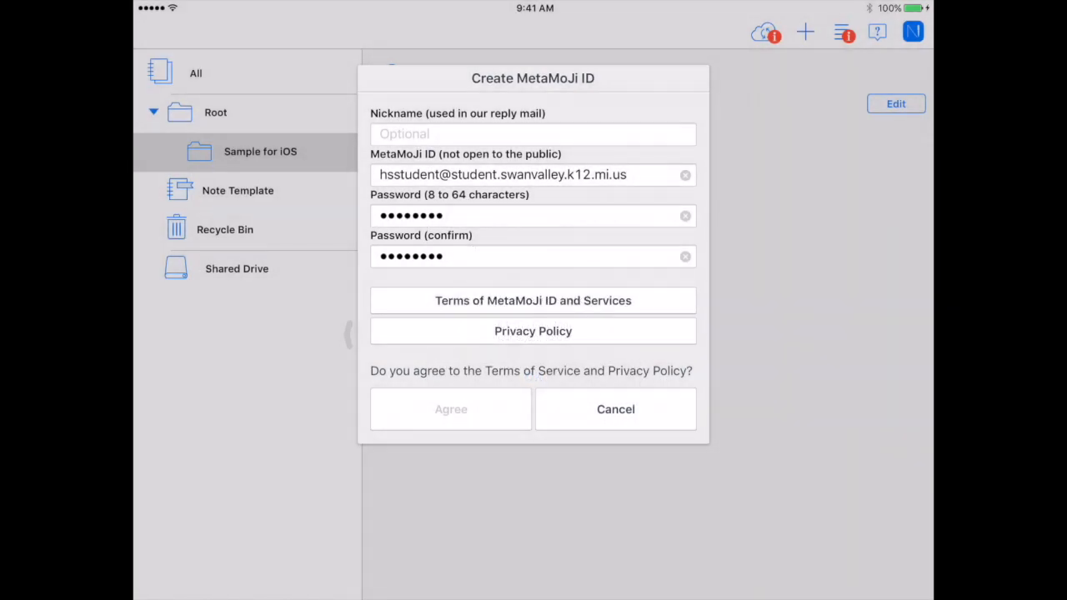
left_click(450, 409)
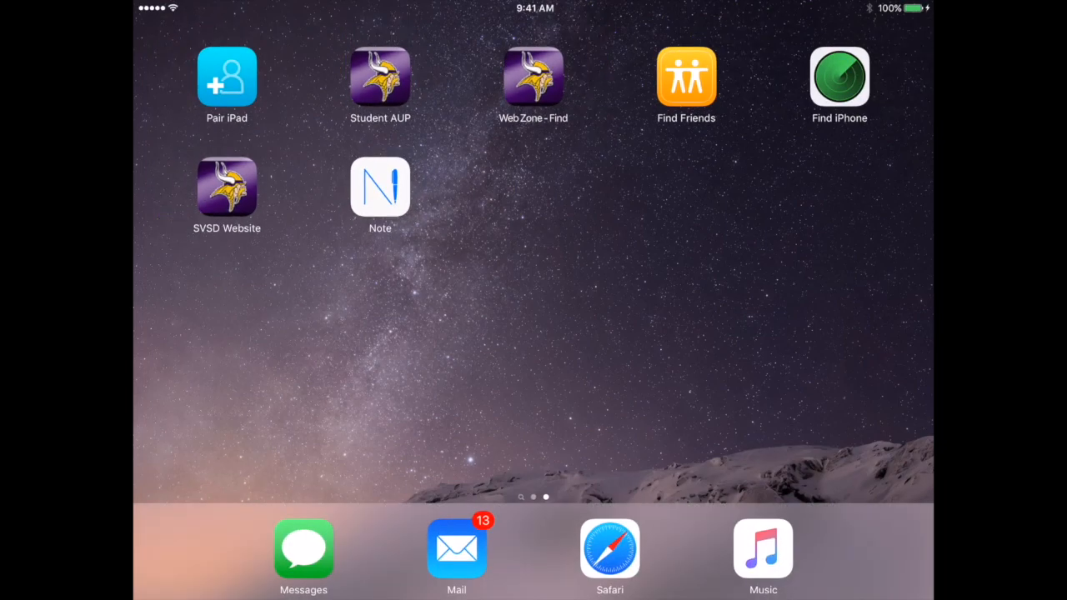
Open the confirmation email's activation link in Mail, then return to Note's password field
left_click(456, 548)
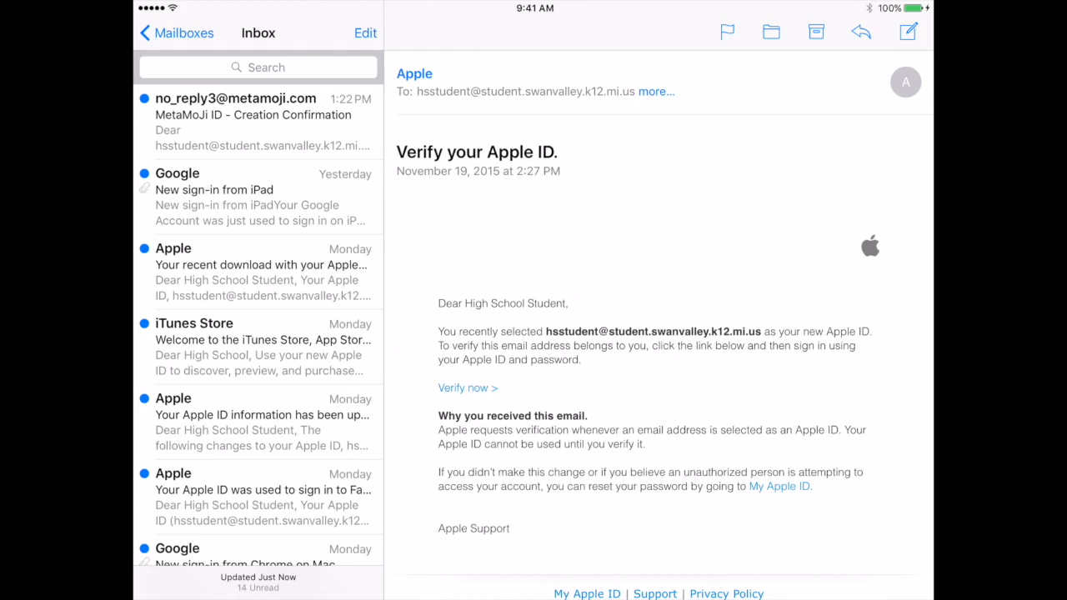
left_click(257, 121)
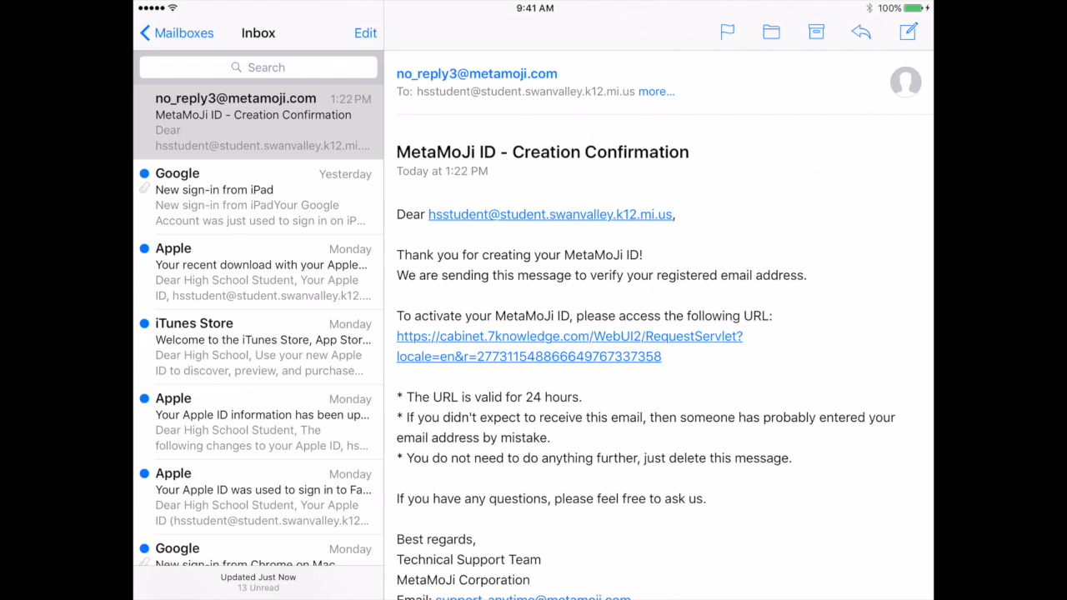
left_click(569, 336)
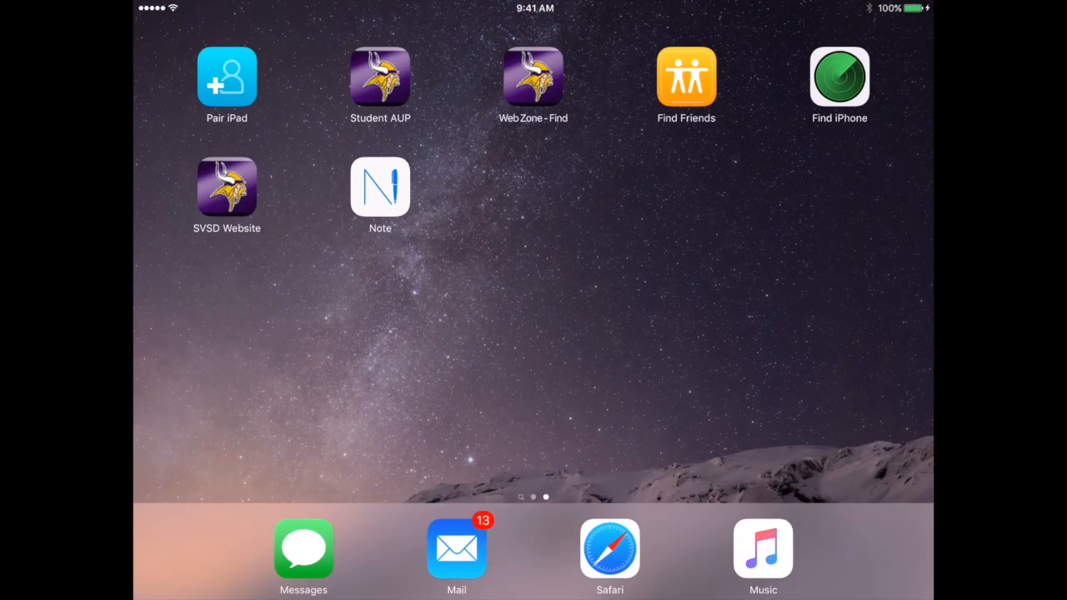
left_click(381, 187)
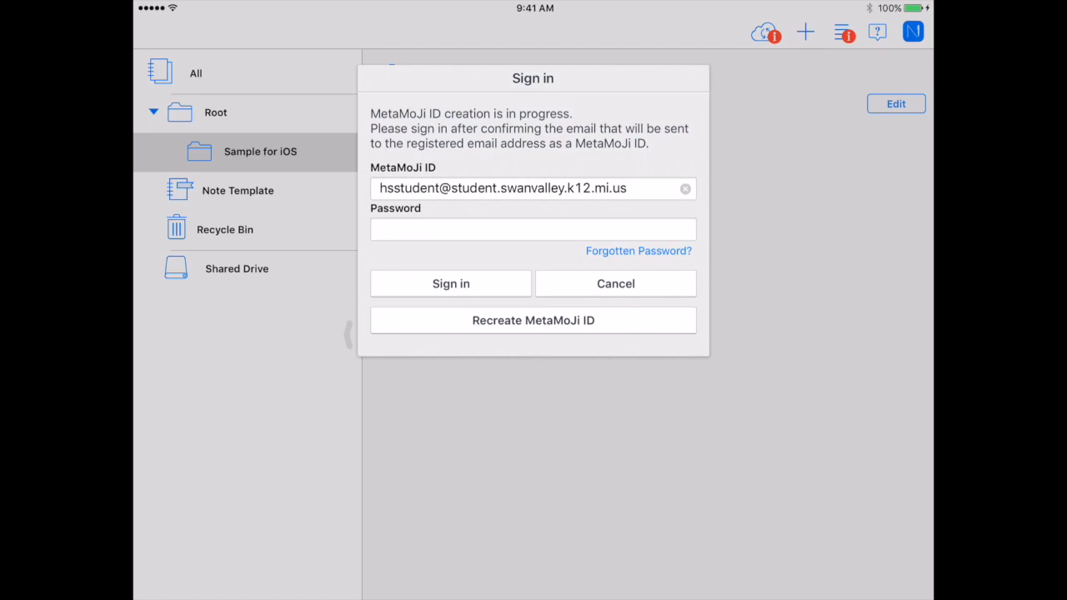
left_click(533, 229)
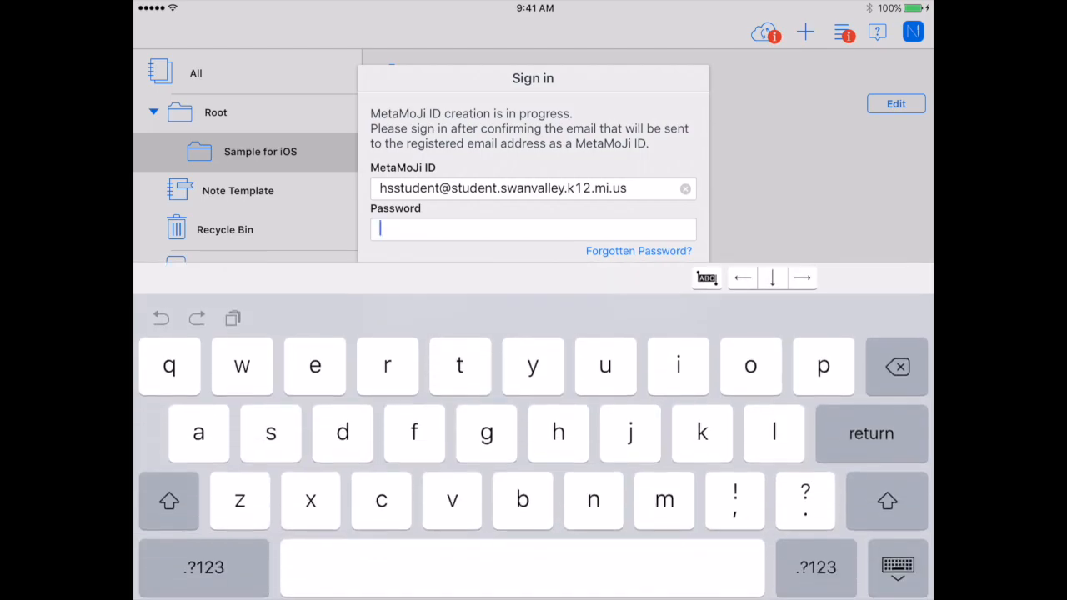